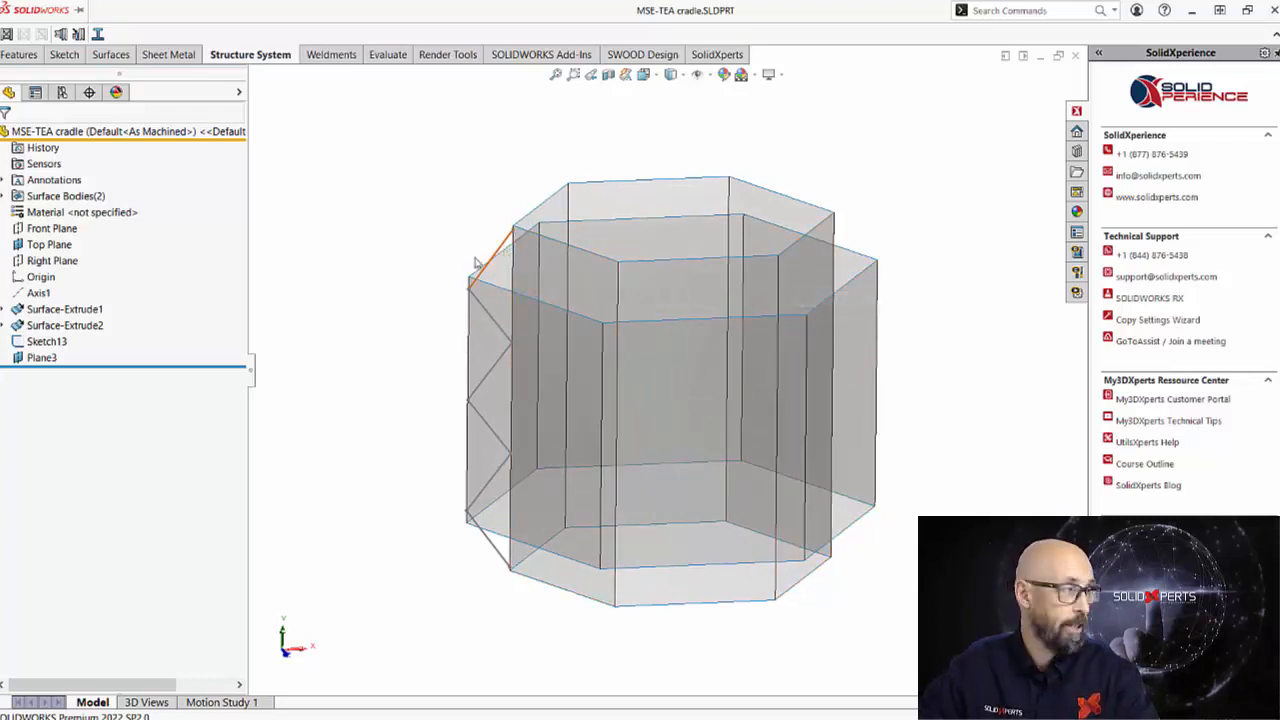
Step: Show the frame's reference plane and check the available command tabs before adding members
click(42, 356)
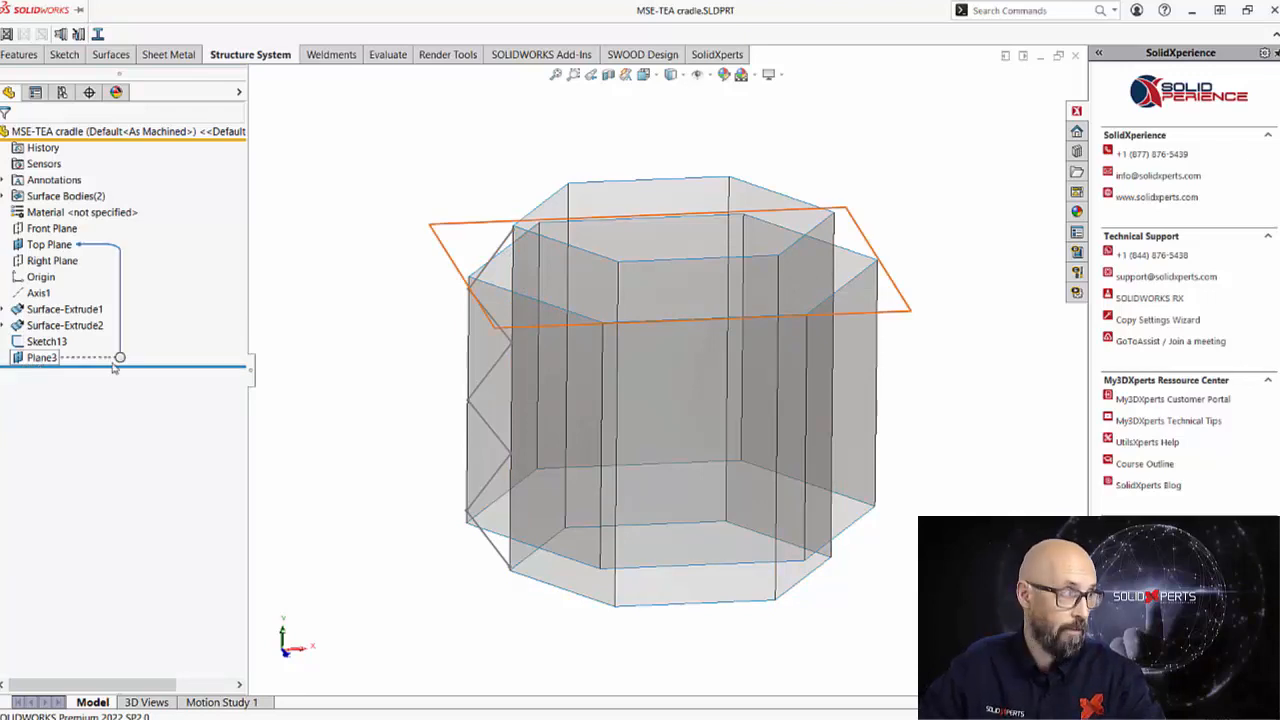
right_click(46, 340)
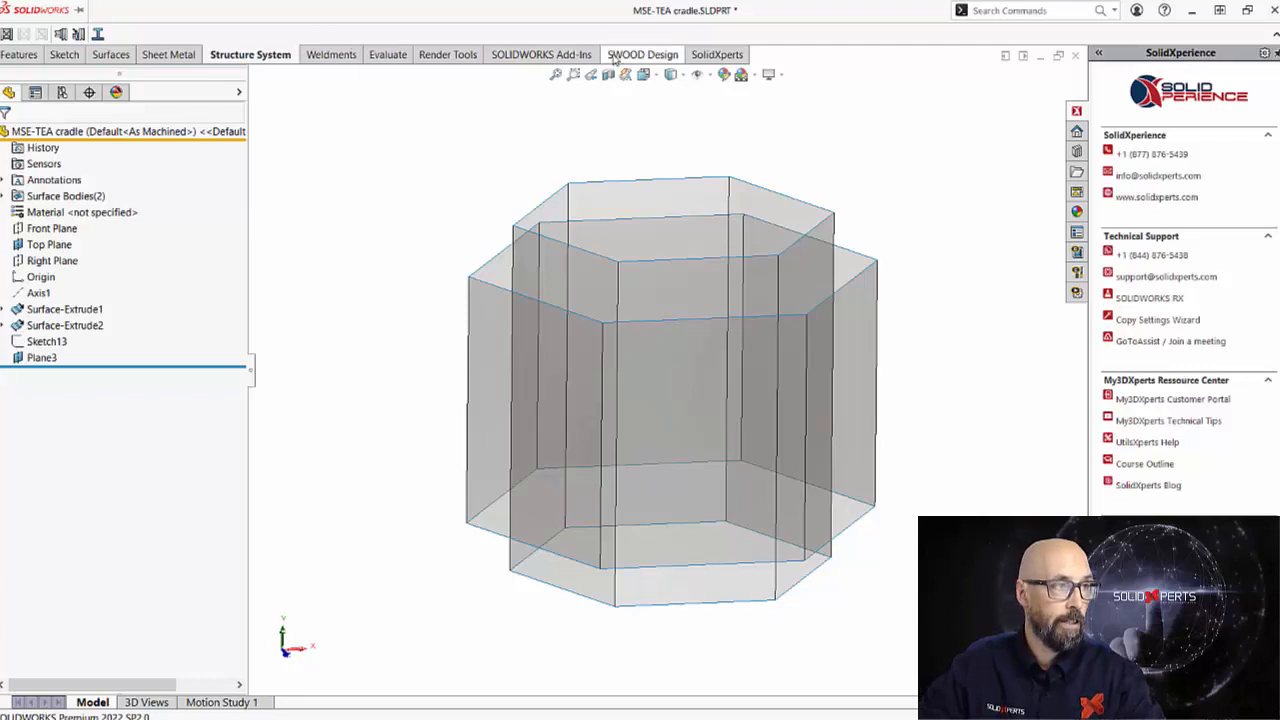
right_click(620, 76)
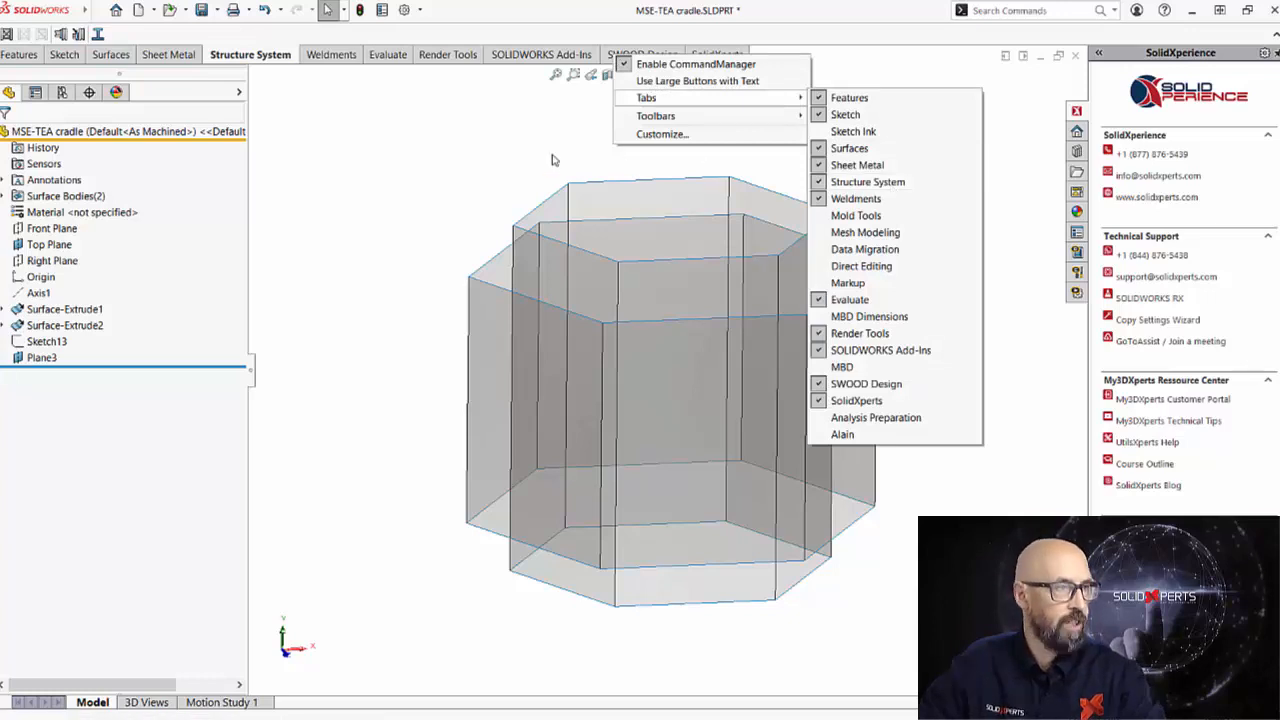
click(440, 180)
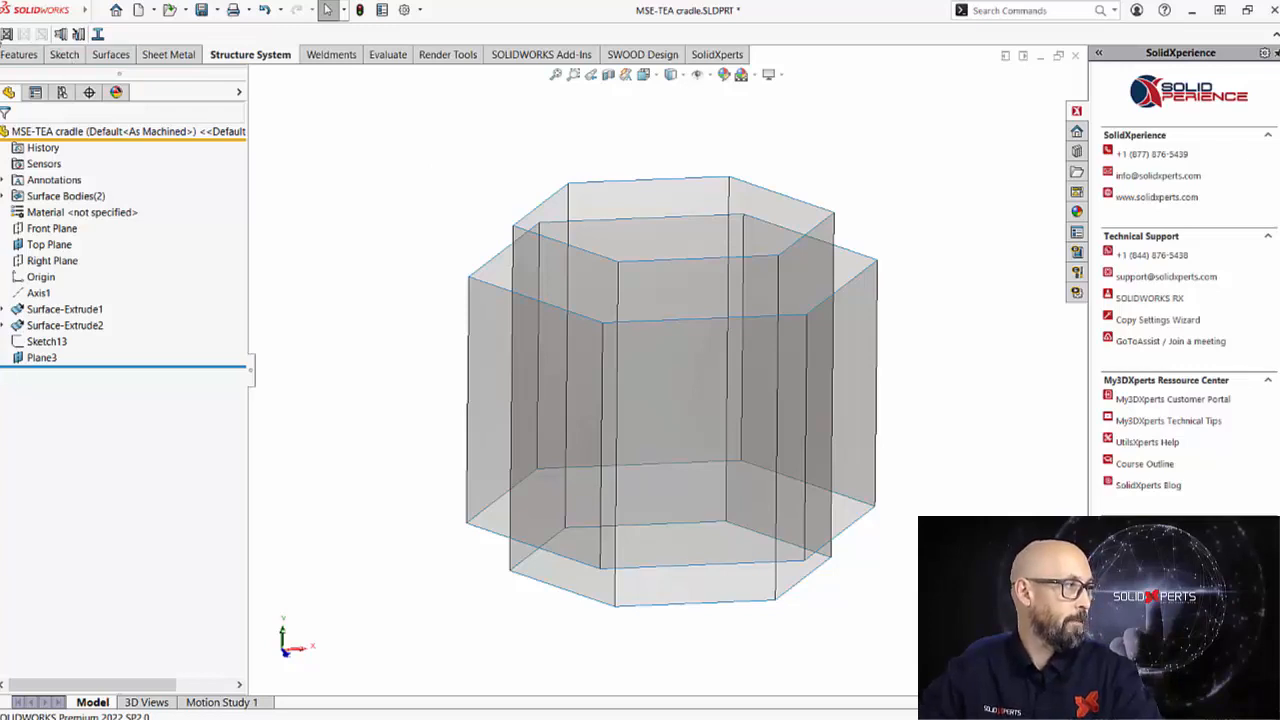
mouse_move(250, 54)
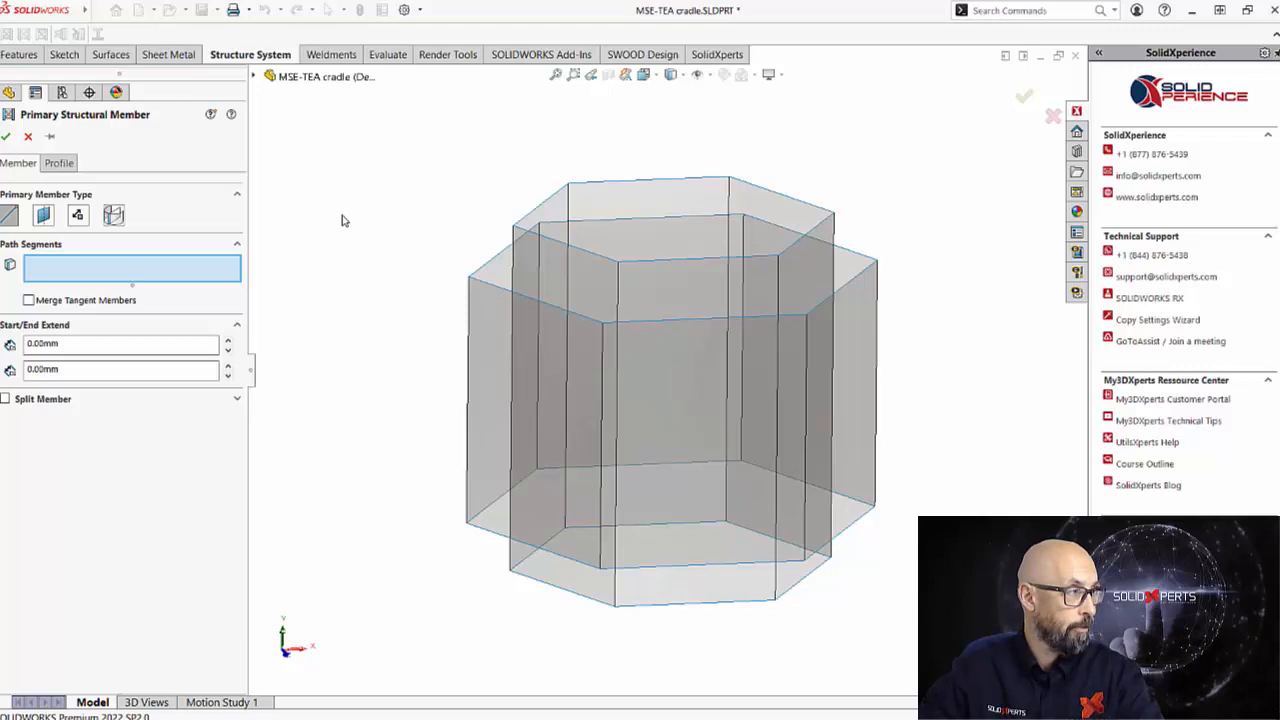
mouse_move(358, 196)
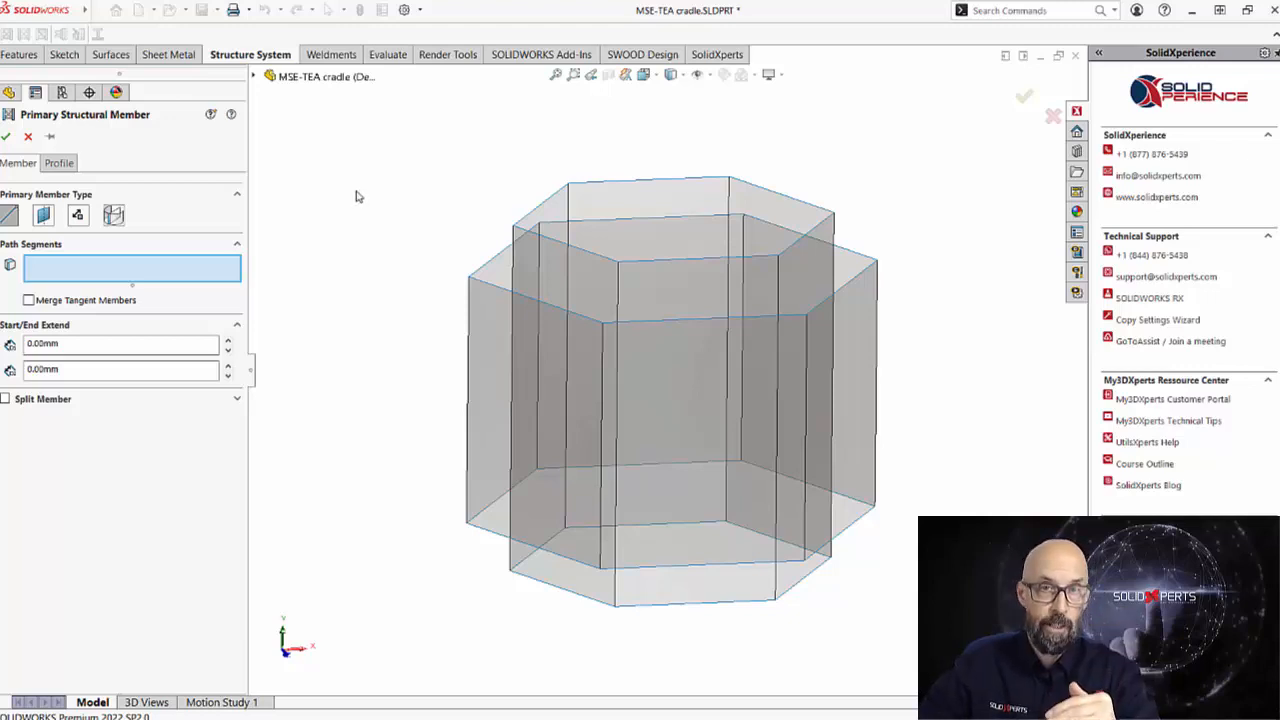
mouse_move(380, 292)
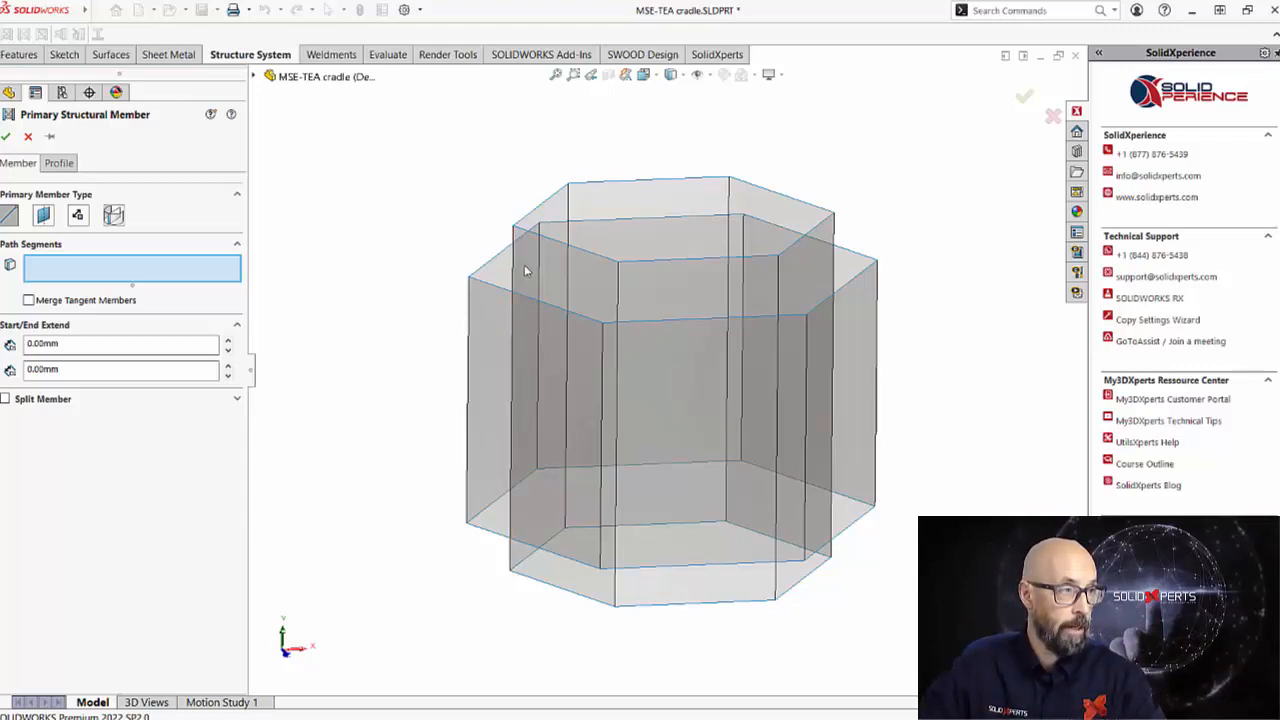
mouse_move(944, 244)
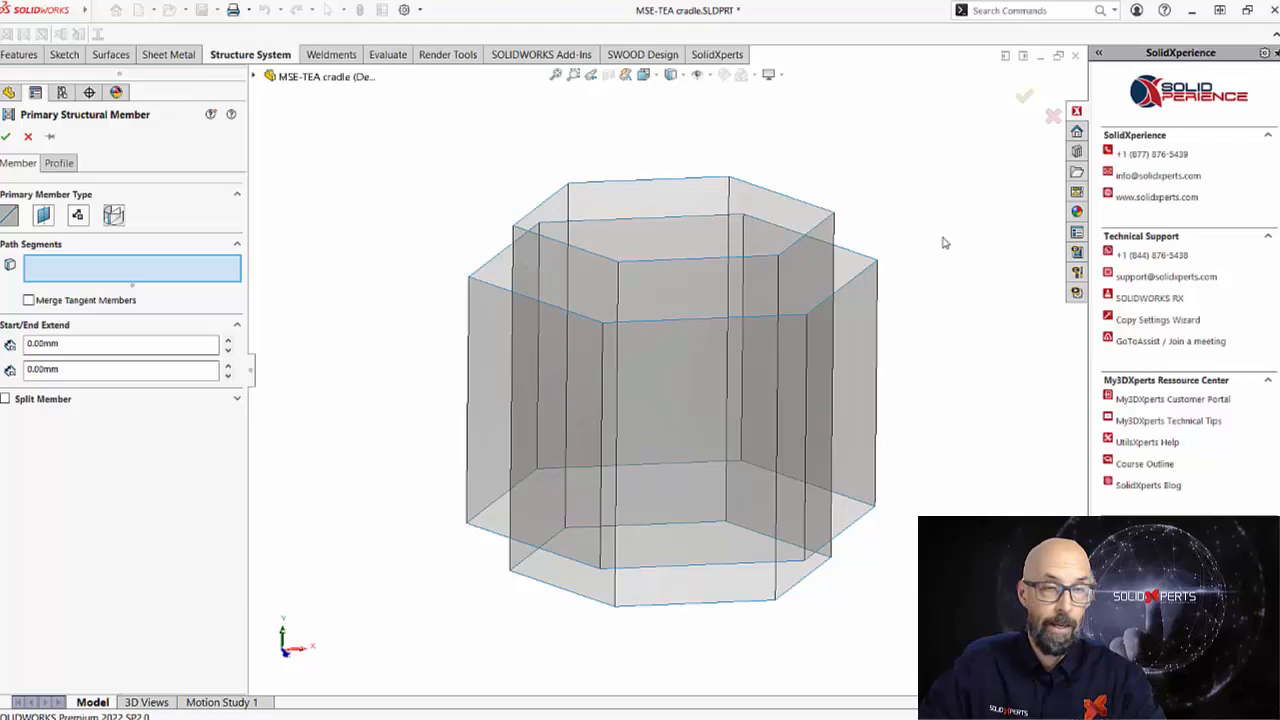
mouse_move(912, 604)
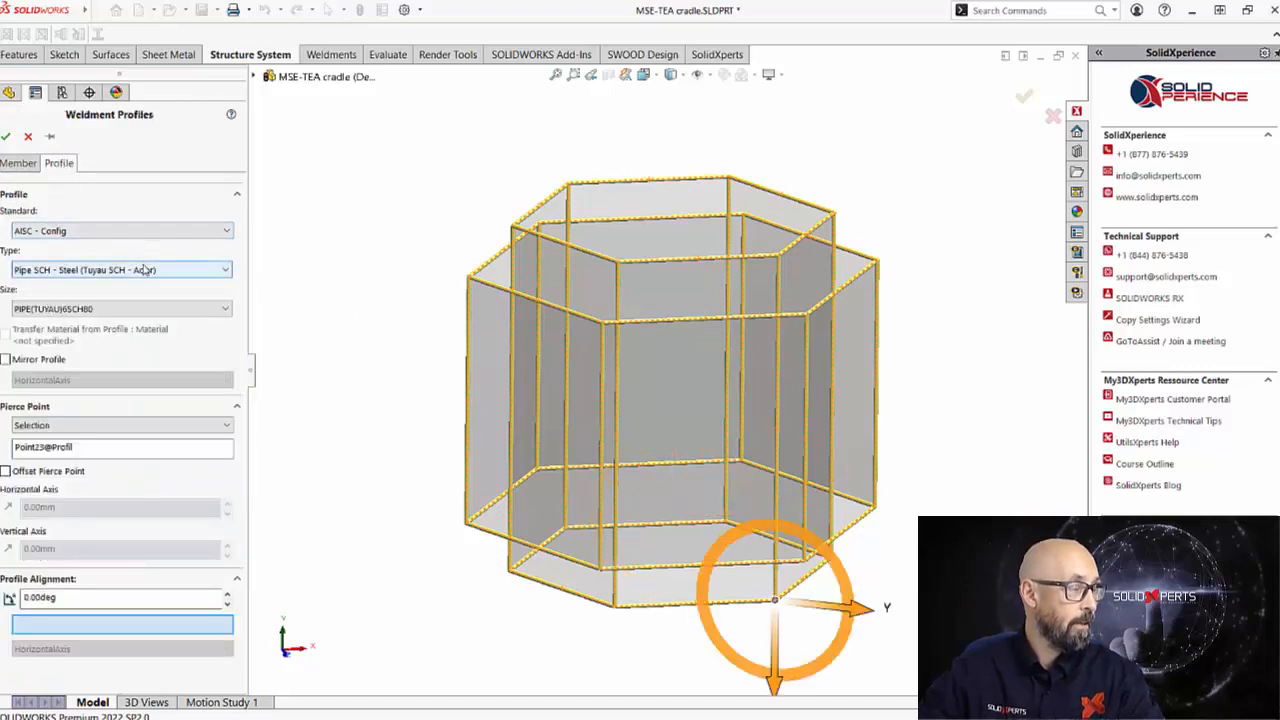
Step: Switch the member profile to Square tube HSS, choose a size, and accept the first member group
click(224, 270)
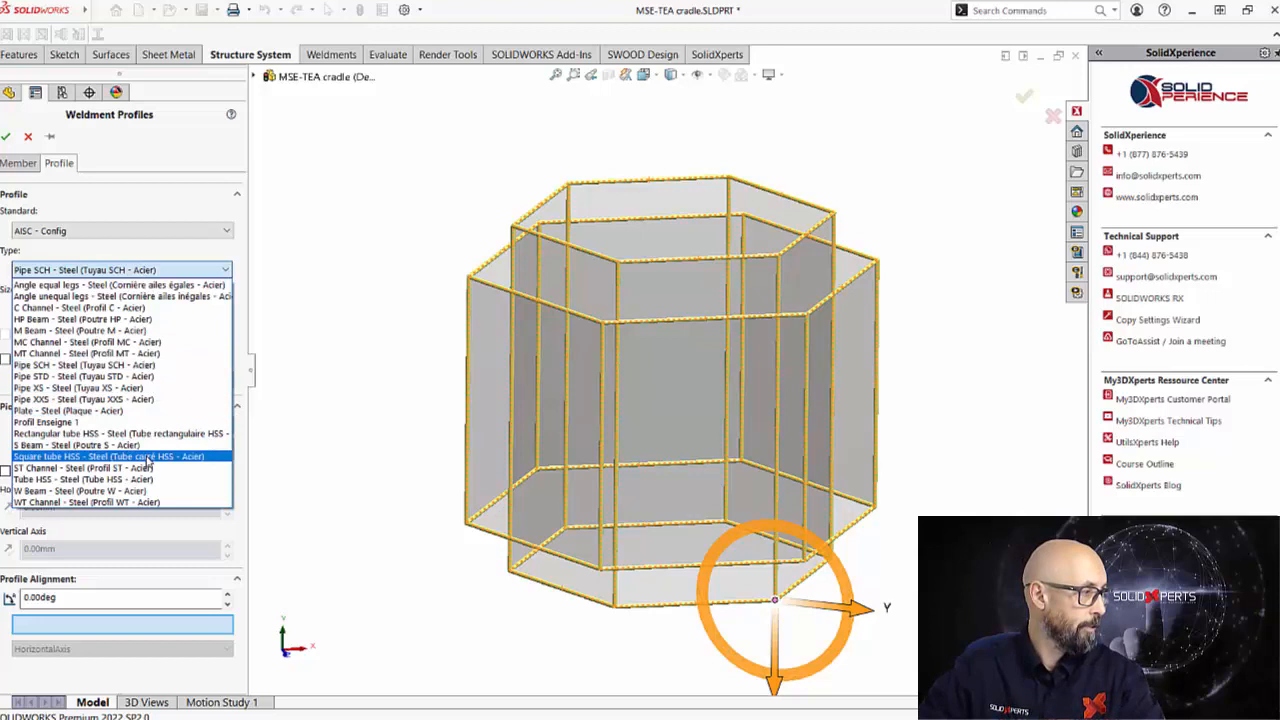
click(110, 456)
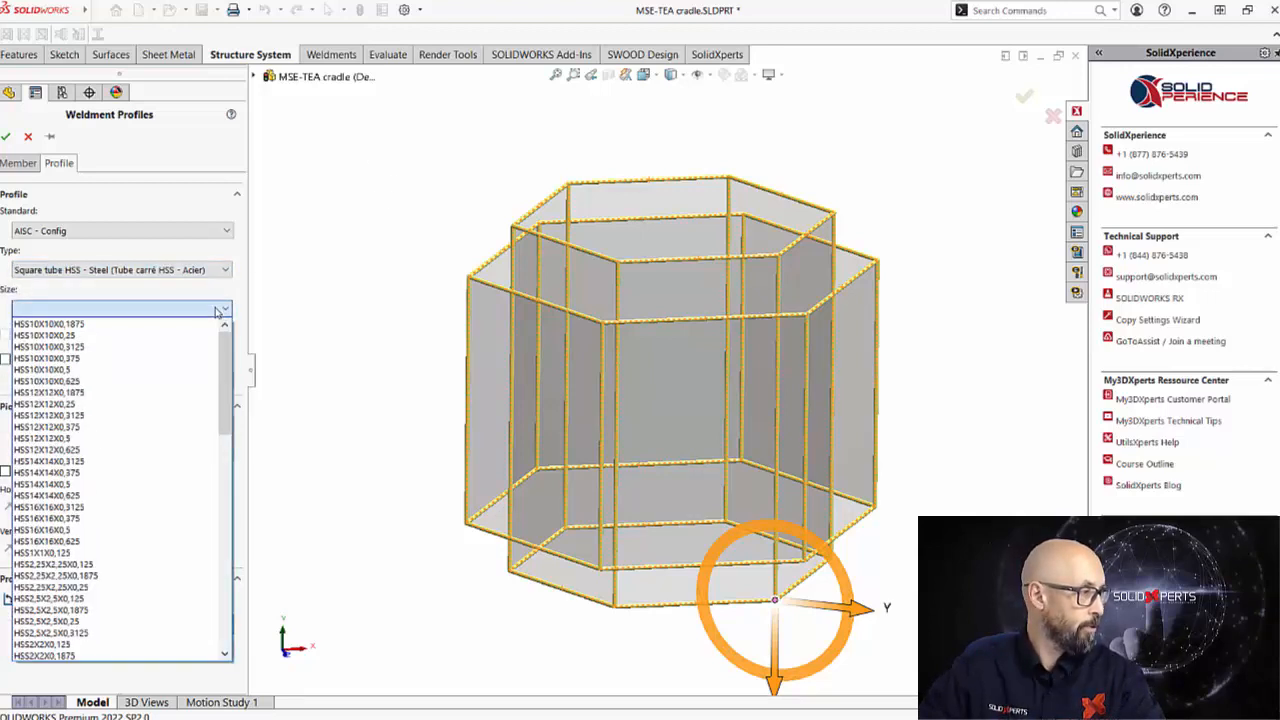
click(42, 368)
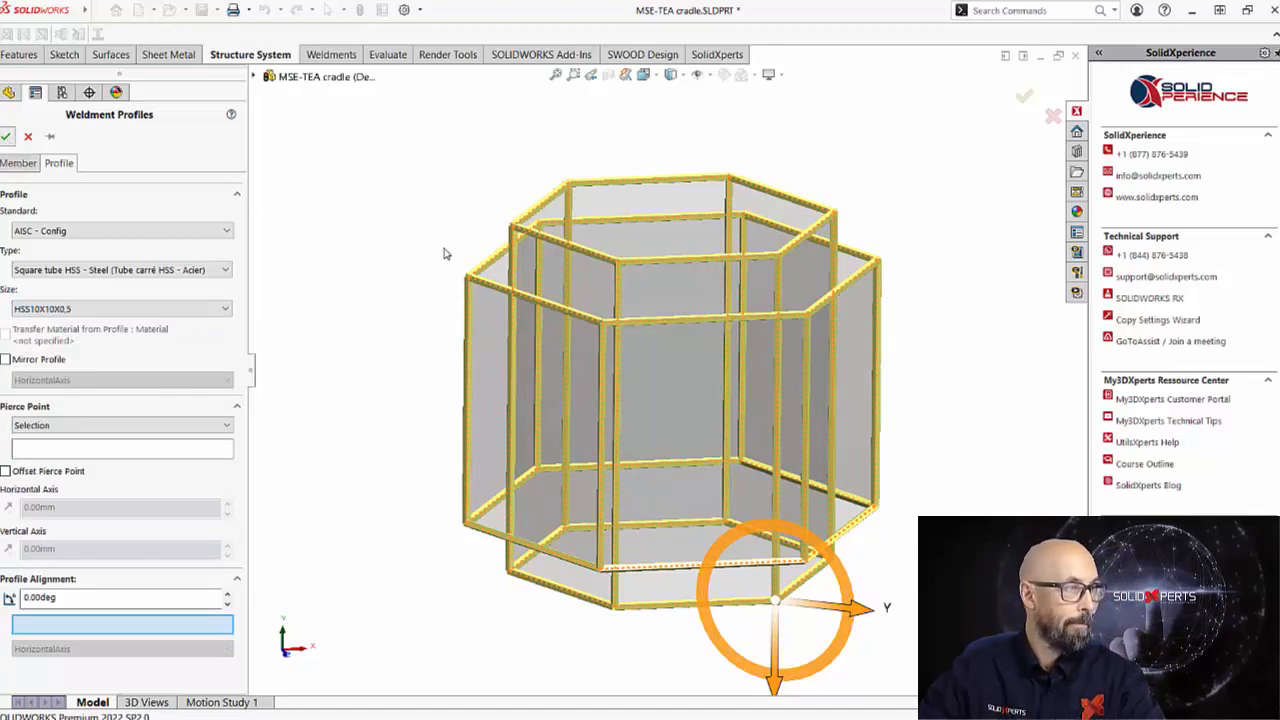
click(8, 136)
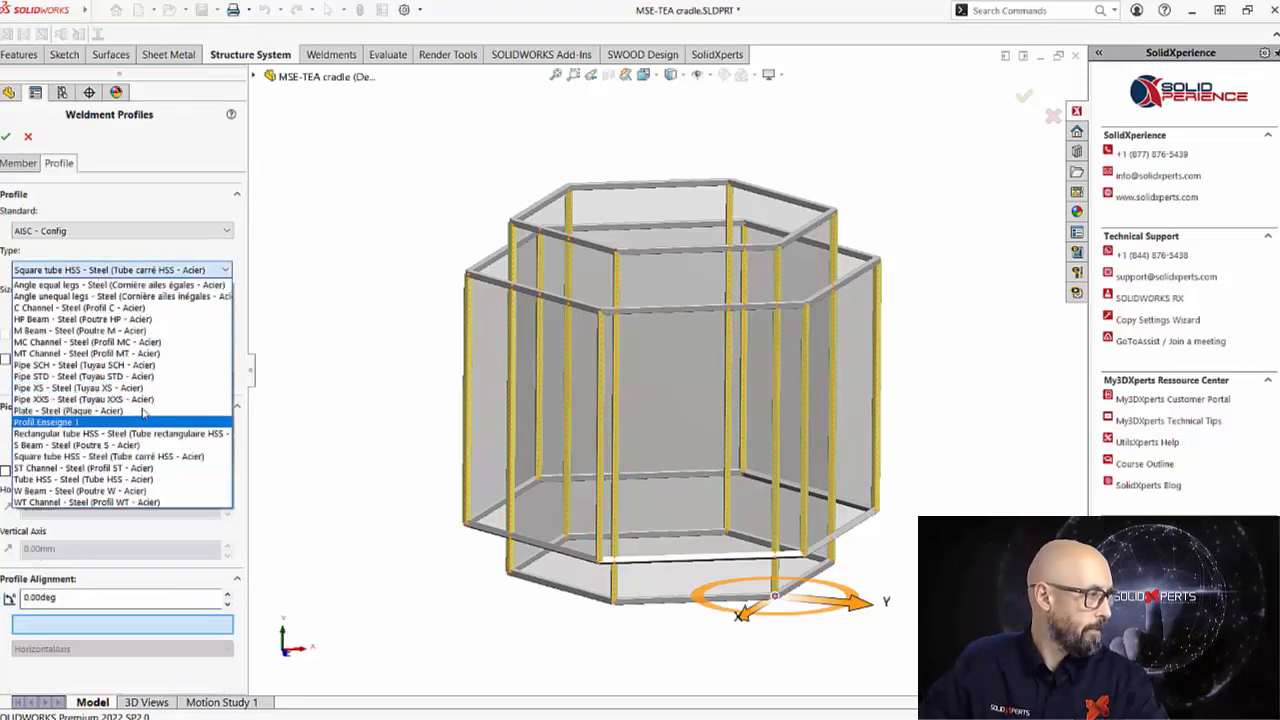
Step: Choose the square tube profile type for the vertical upright members
click(84, 364)
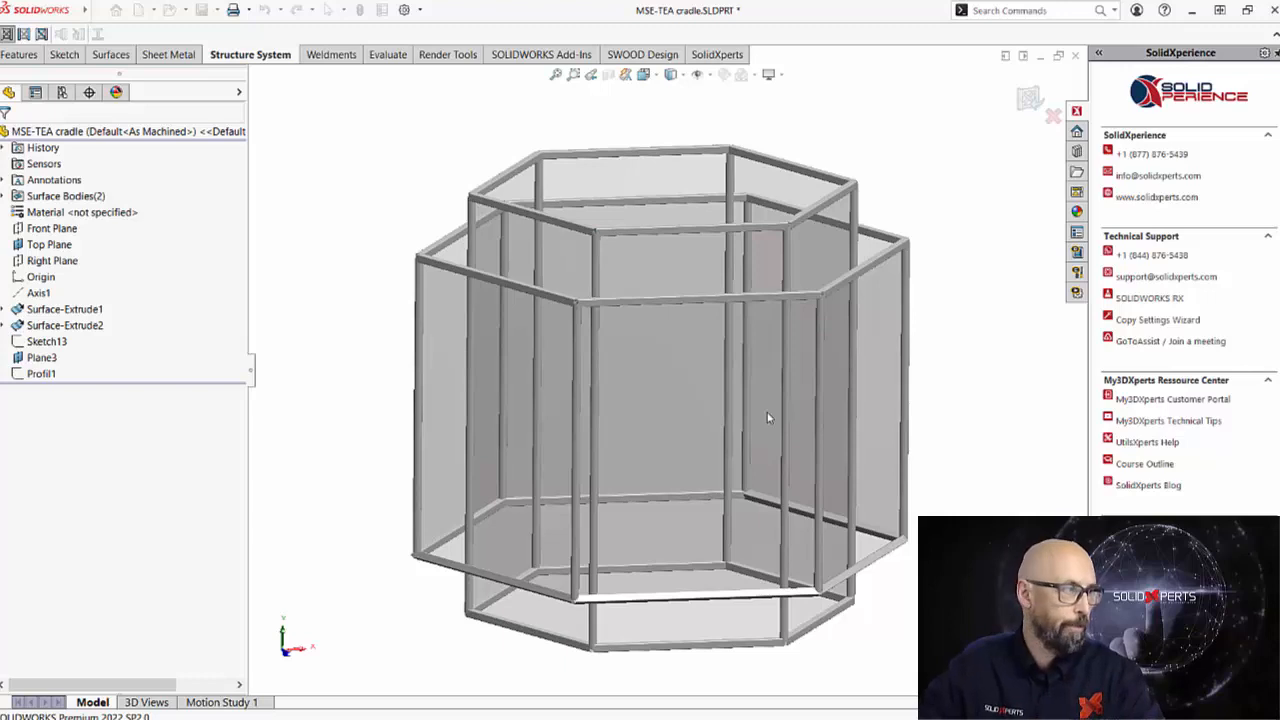
Step: Add a new member set on the zigzag sketch lines with a Pipe SCH profile and size
click(46, 340)
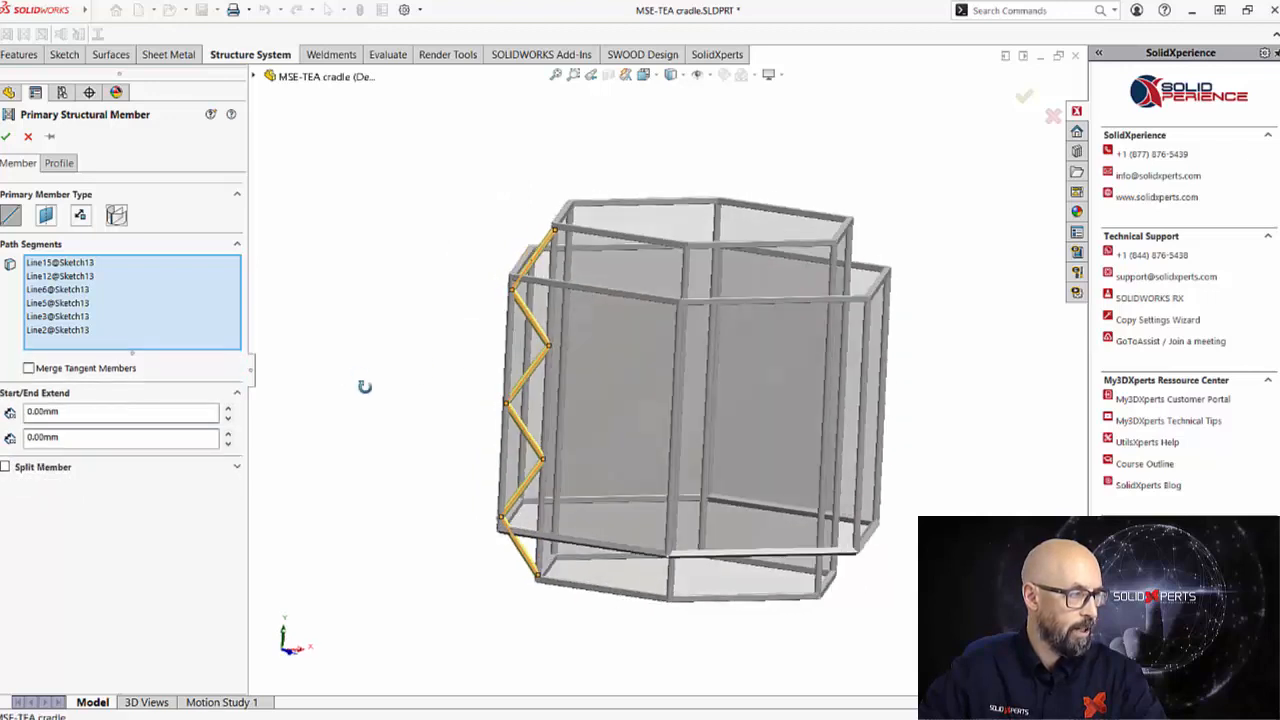
click(58, 162)
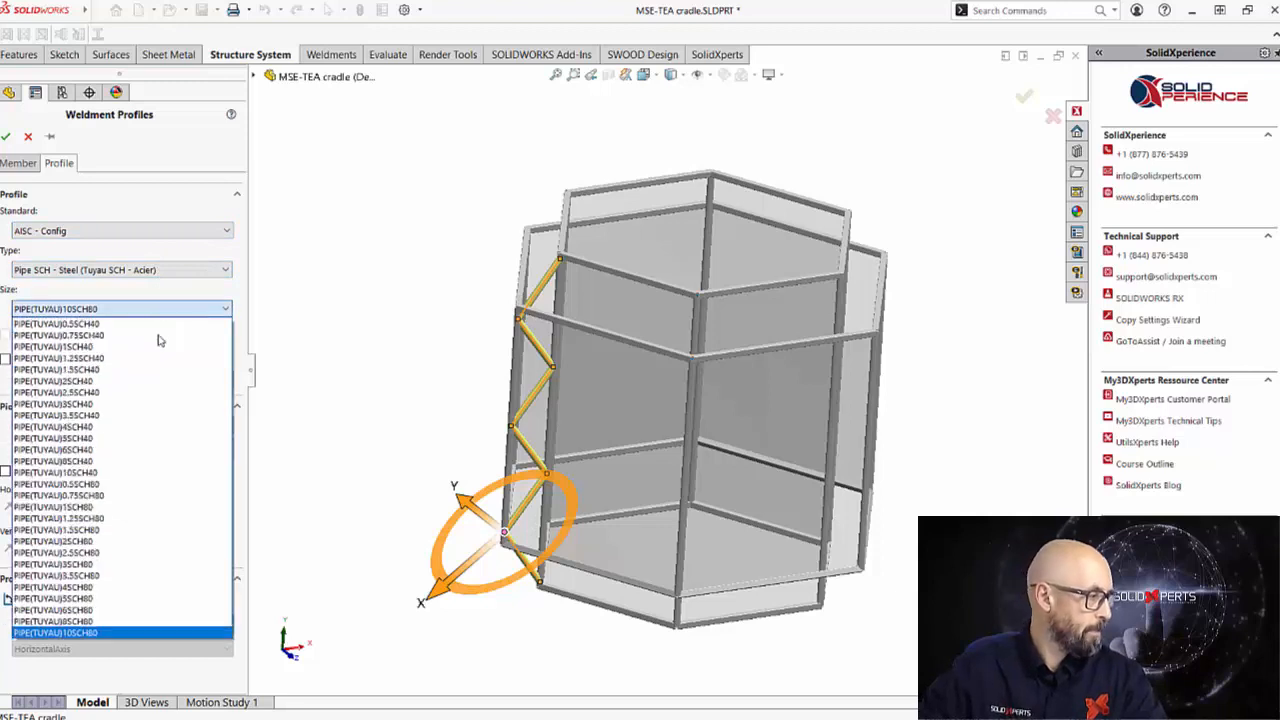
click(56, 620)
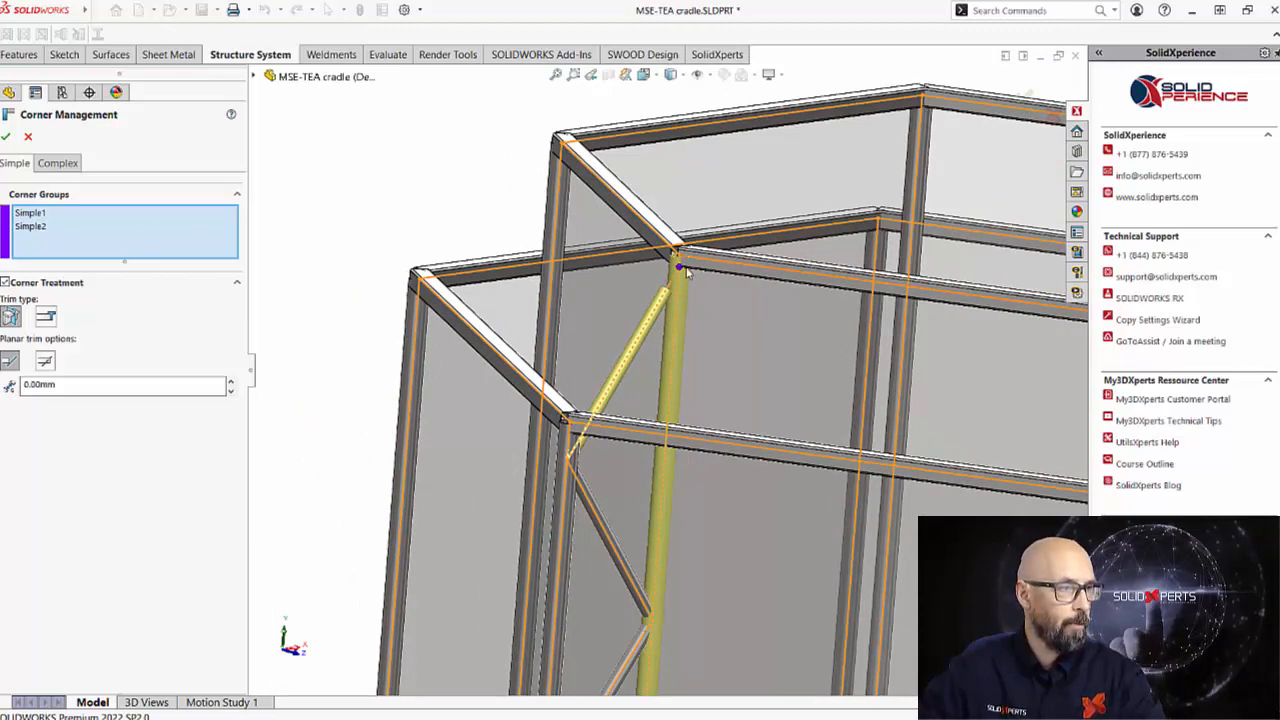
Step: Try an alternate trim type for the simple corner groups, then return to end trim
click(30, 212)
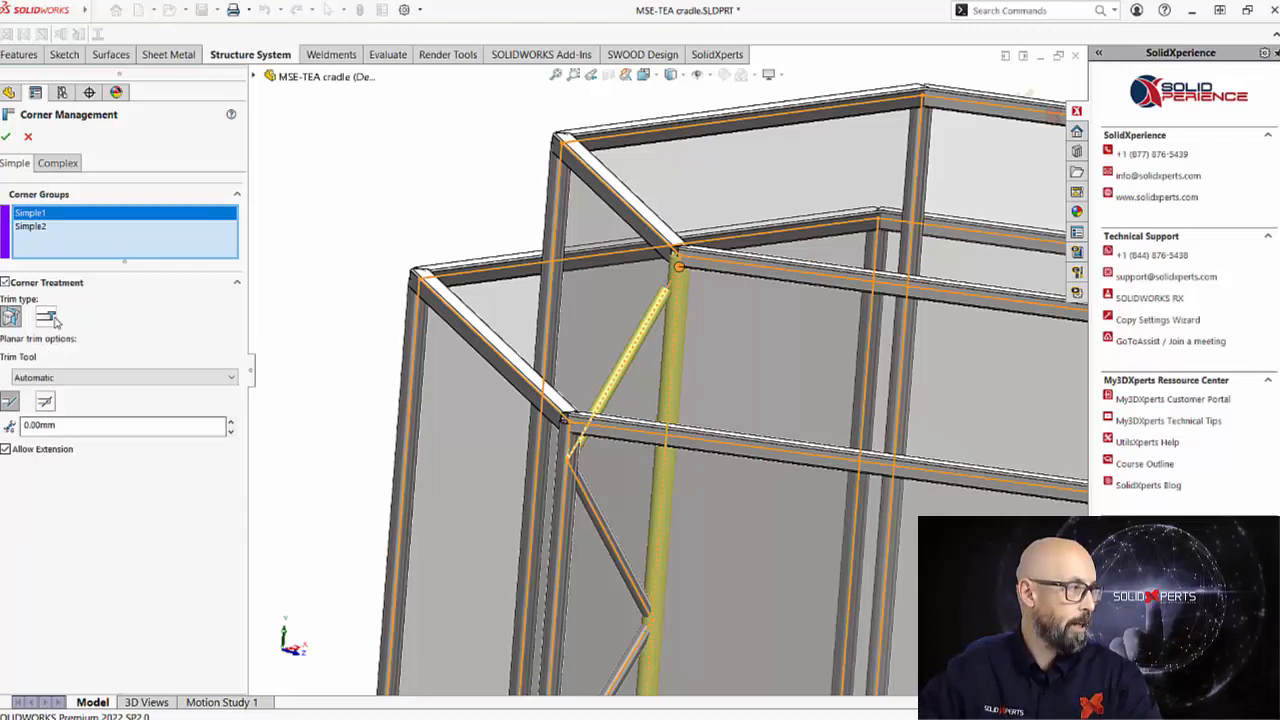
click(46, 316)
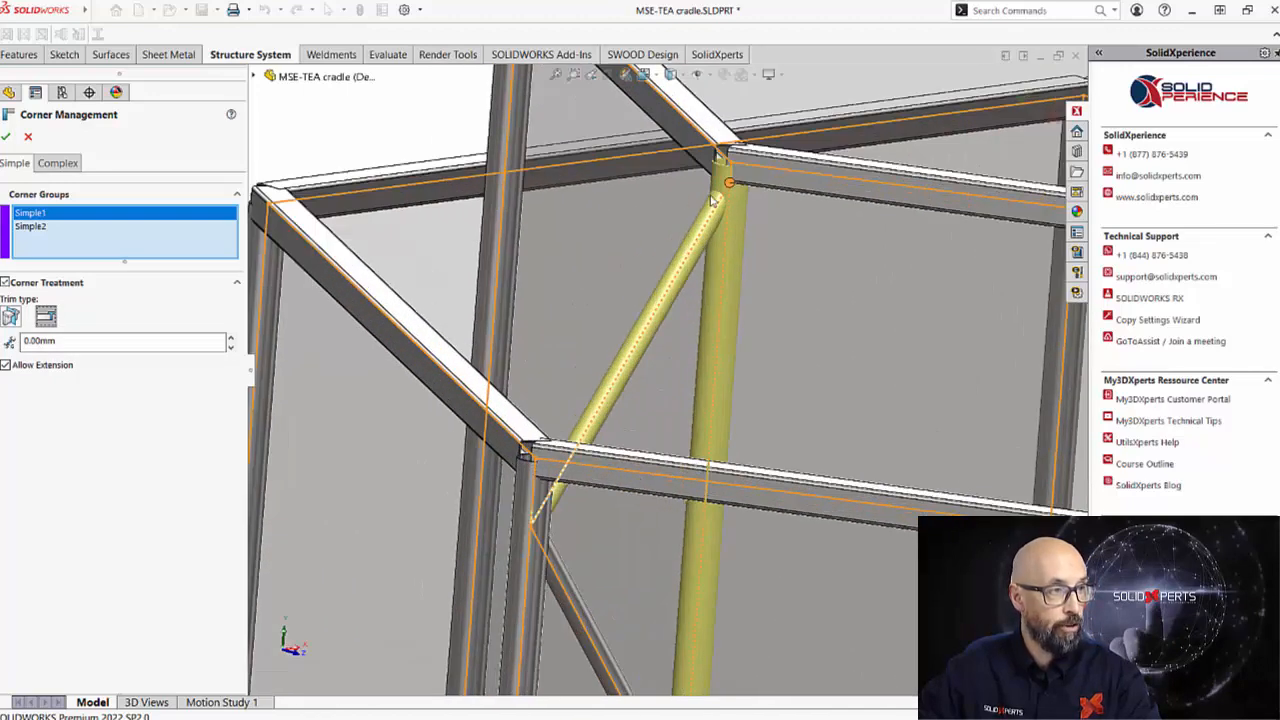
mouse_move(692, 320)
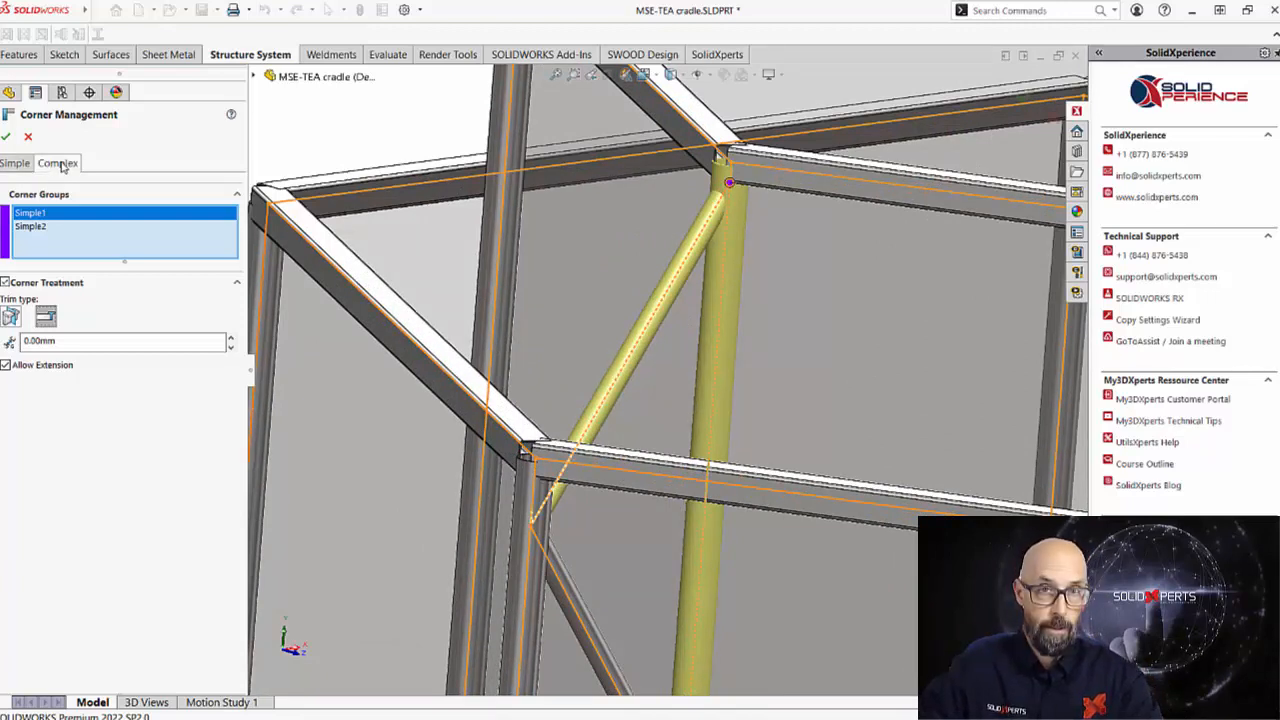
Step: In complex corner group Complex1, move Member36 below Member21 in the trim order
click(56, 164)
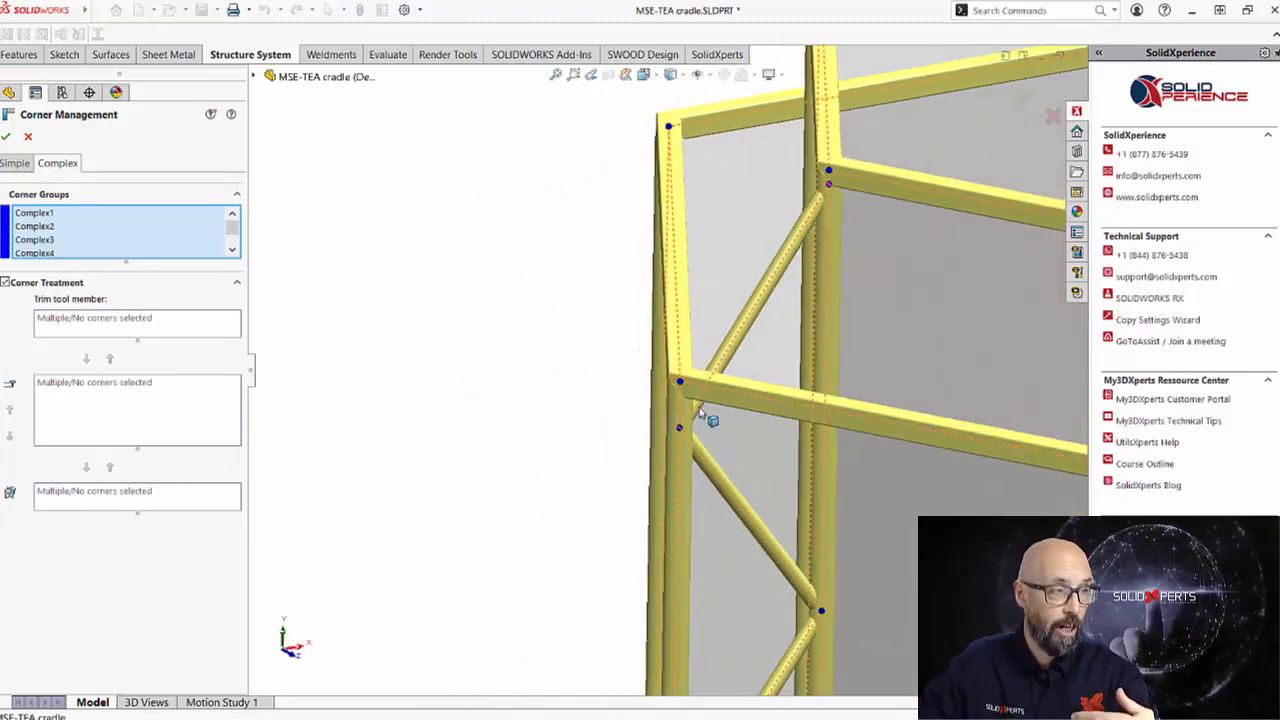
click(34, 212)
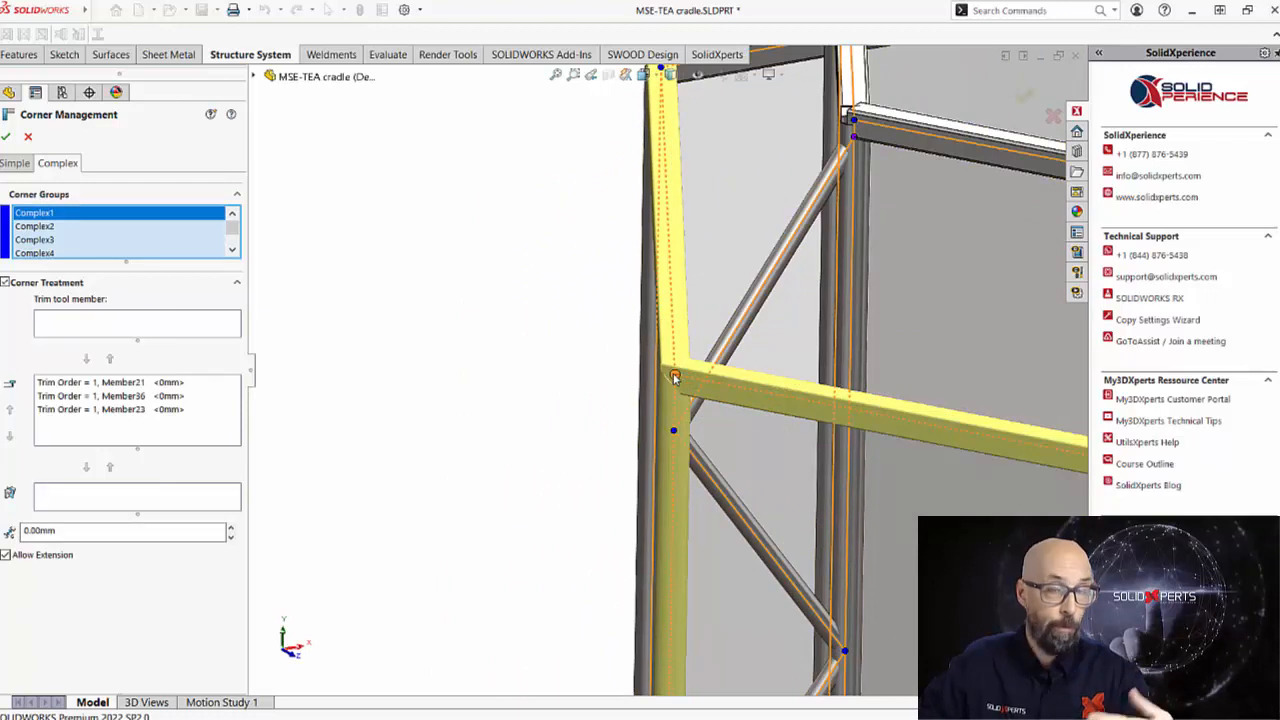
click(96, 382)
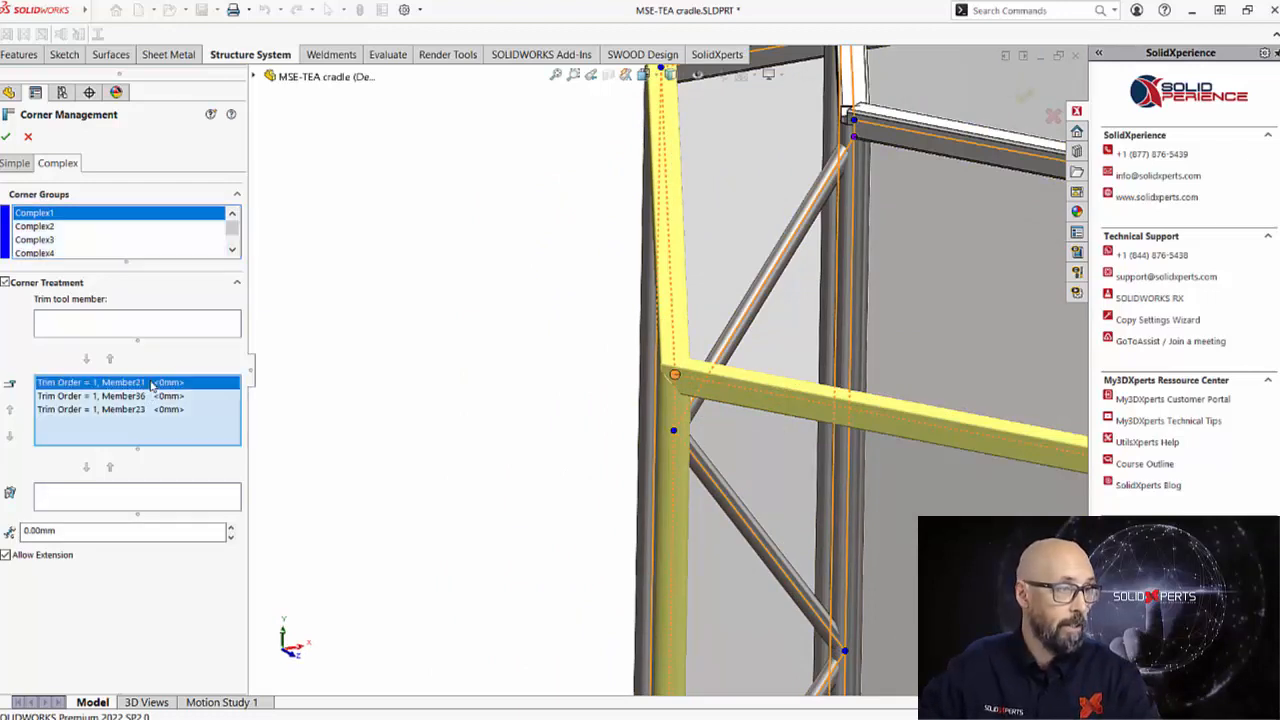
click(90, 396)
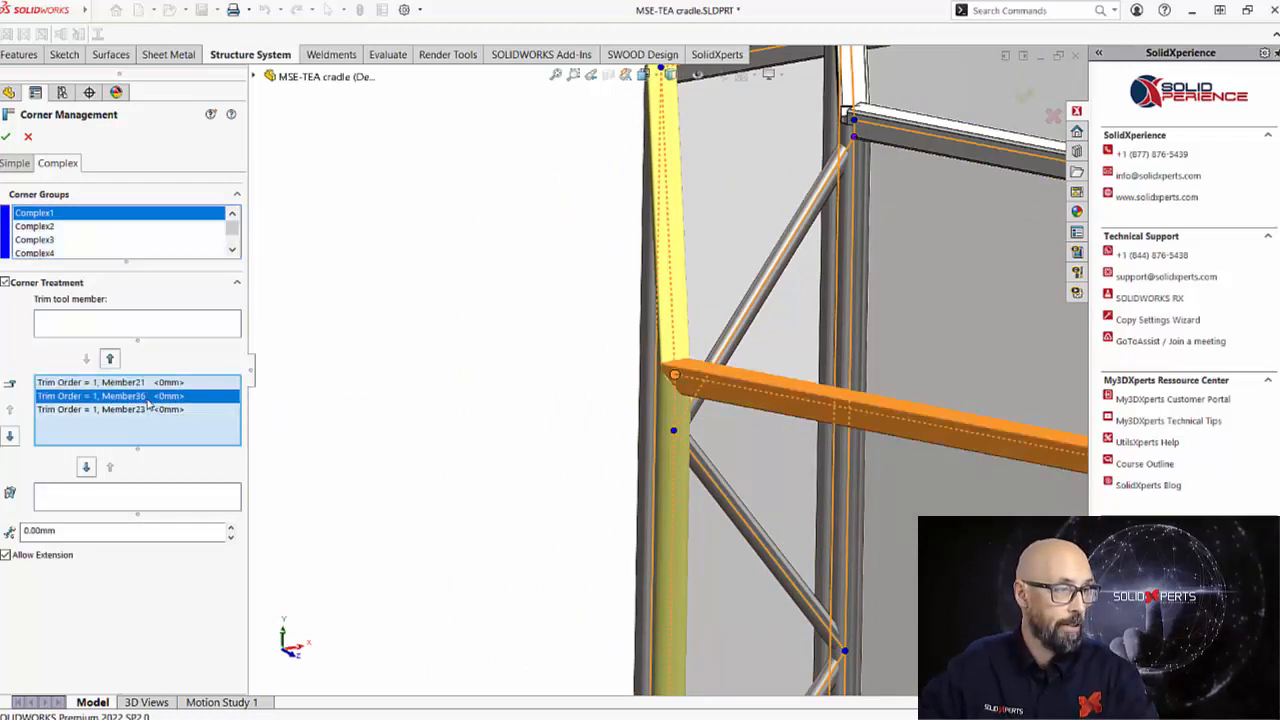
click(90, 408)
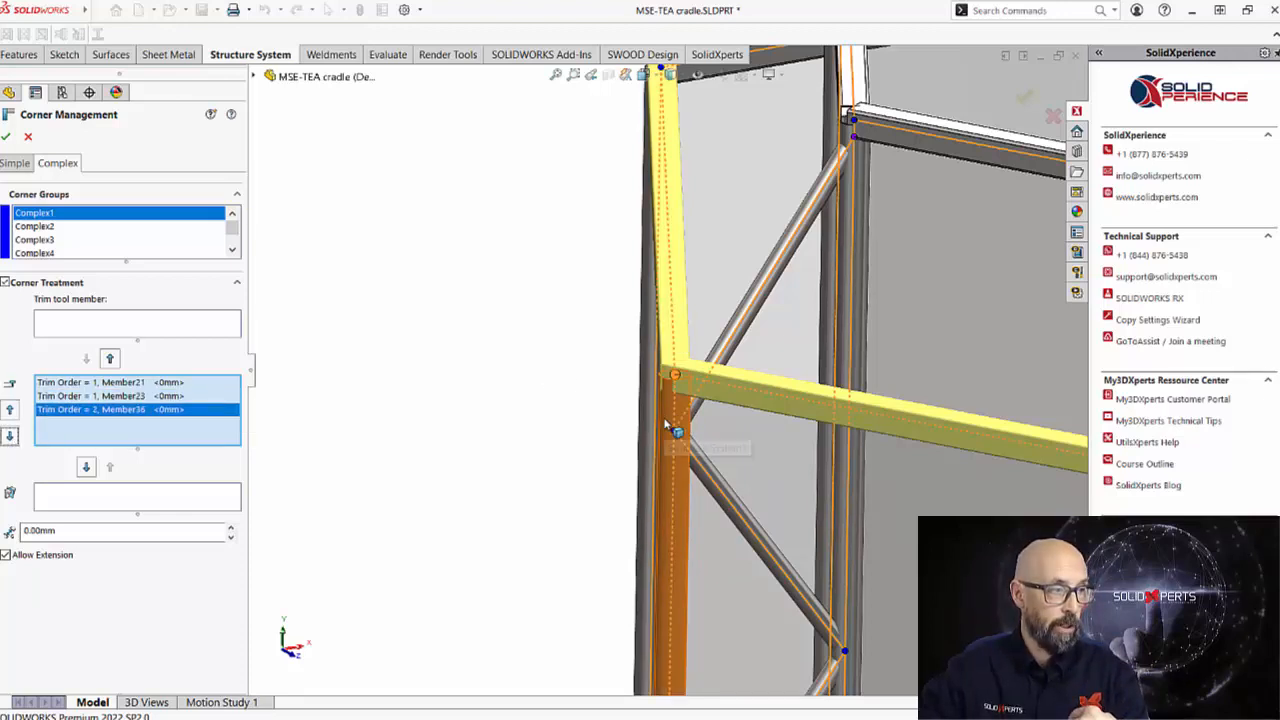
Step: Make Member36 a trimmed body and accept the Corner Management feature
click(86, 468)
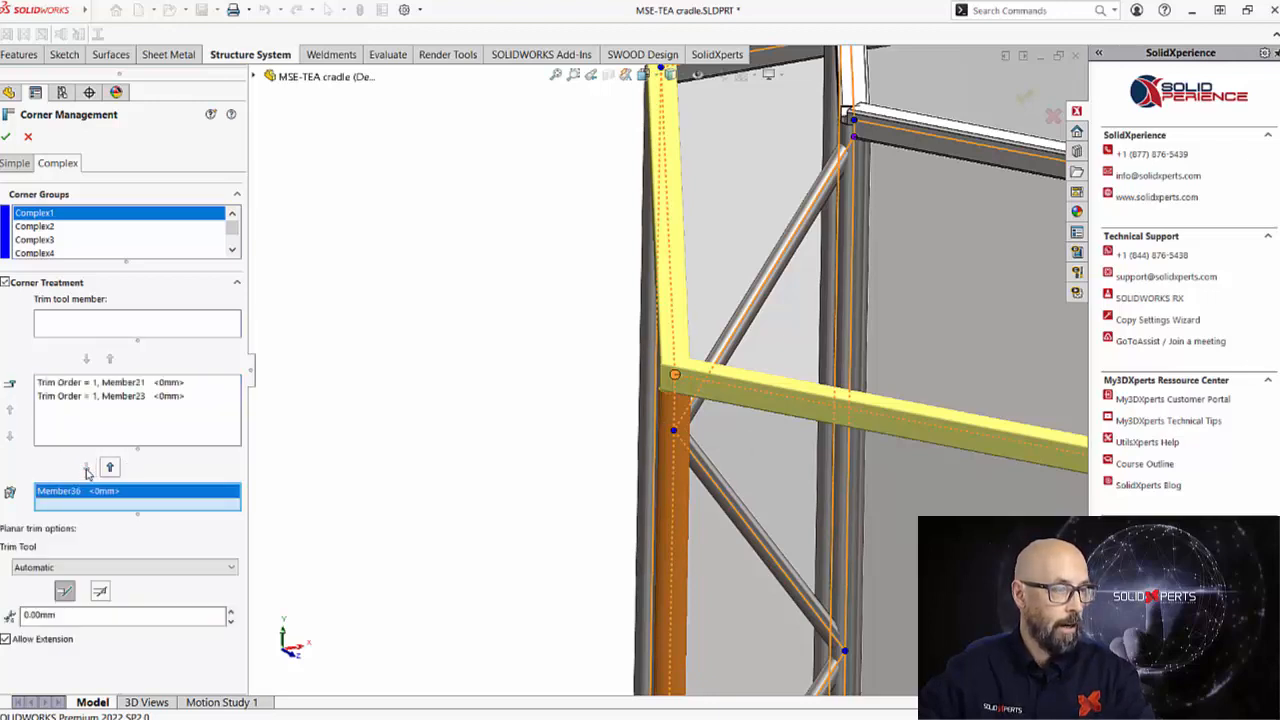
mouse_move(518, 432)
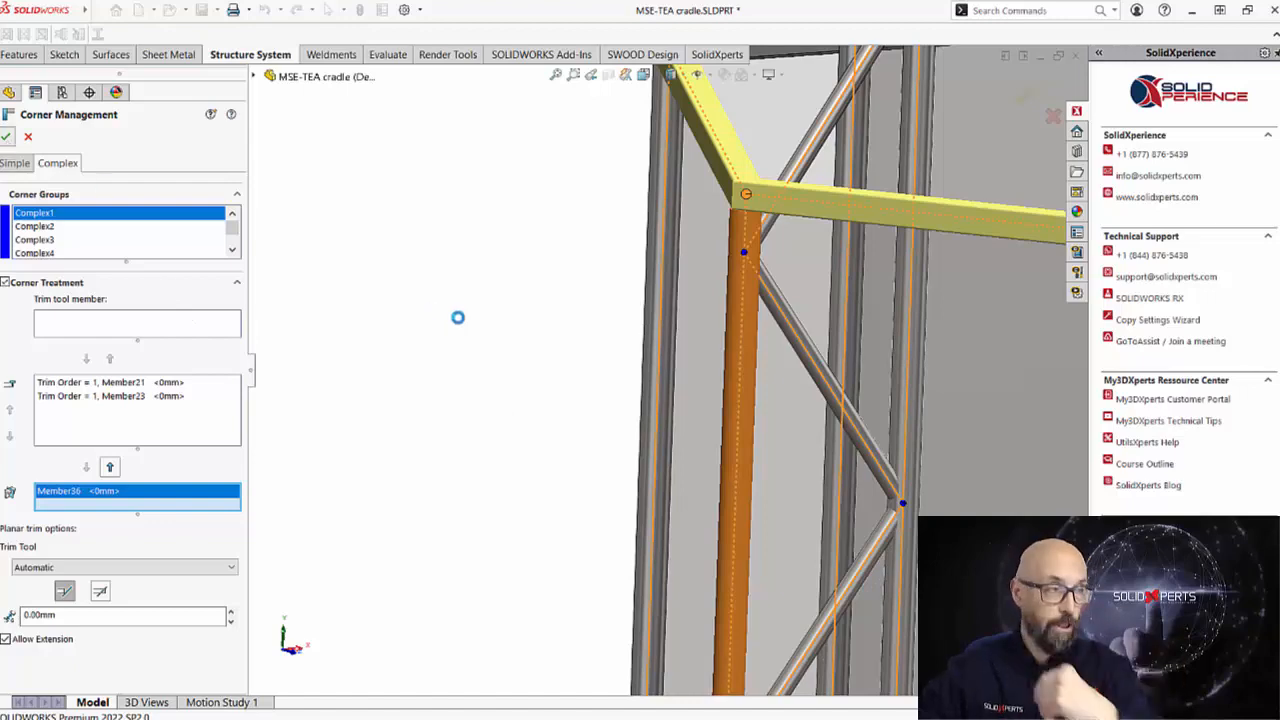
click(8, 136)
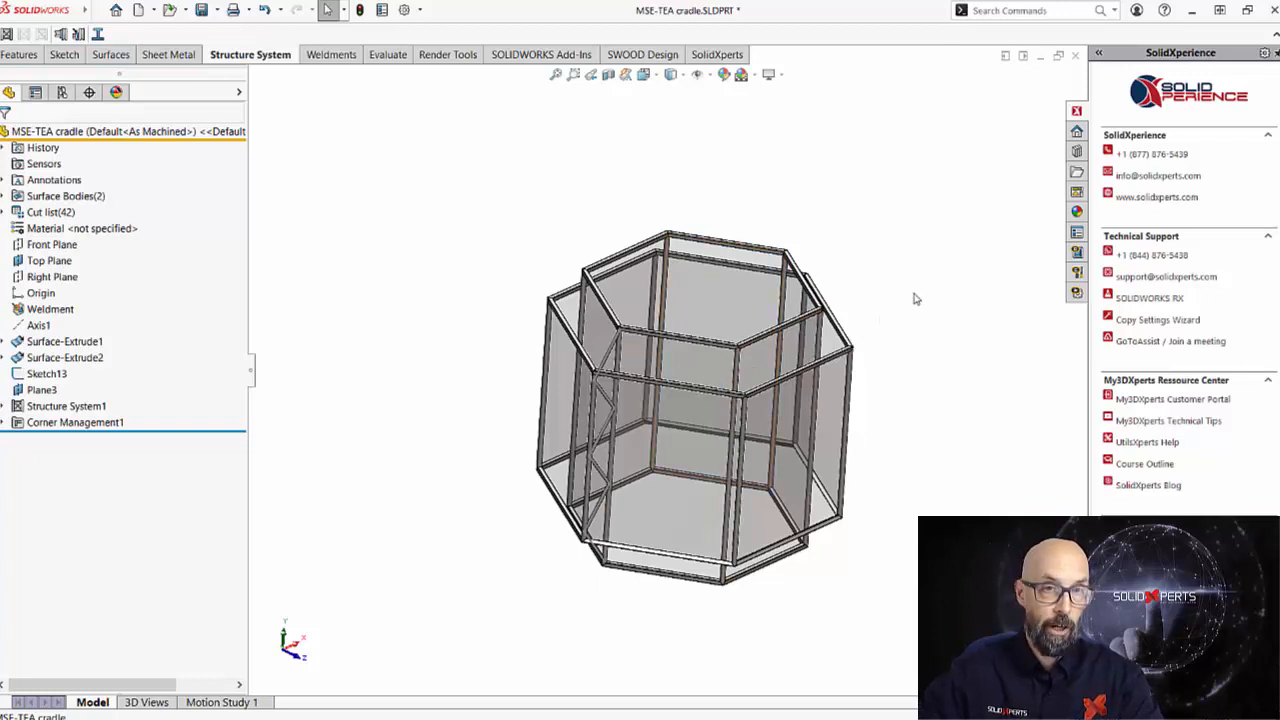
mouse_move(820, 250)
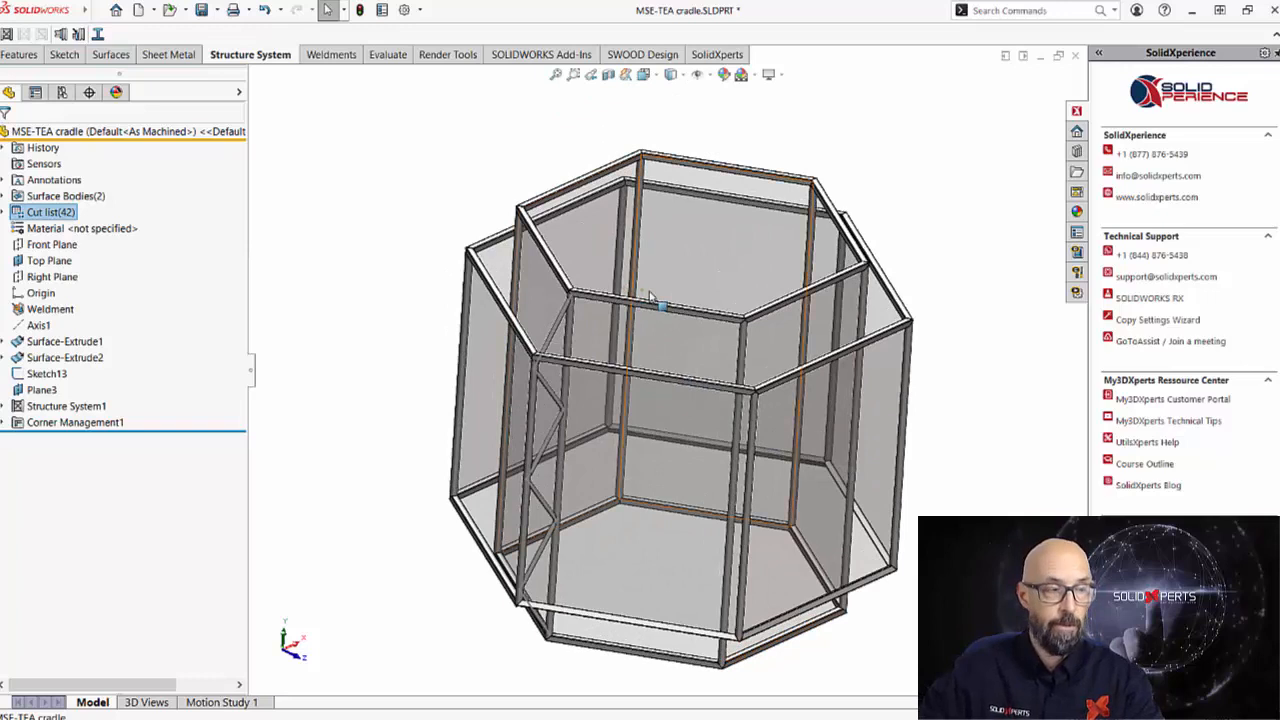
mouse_move(696, 262)
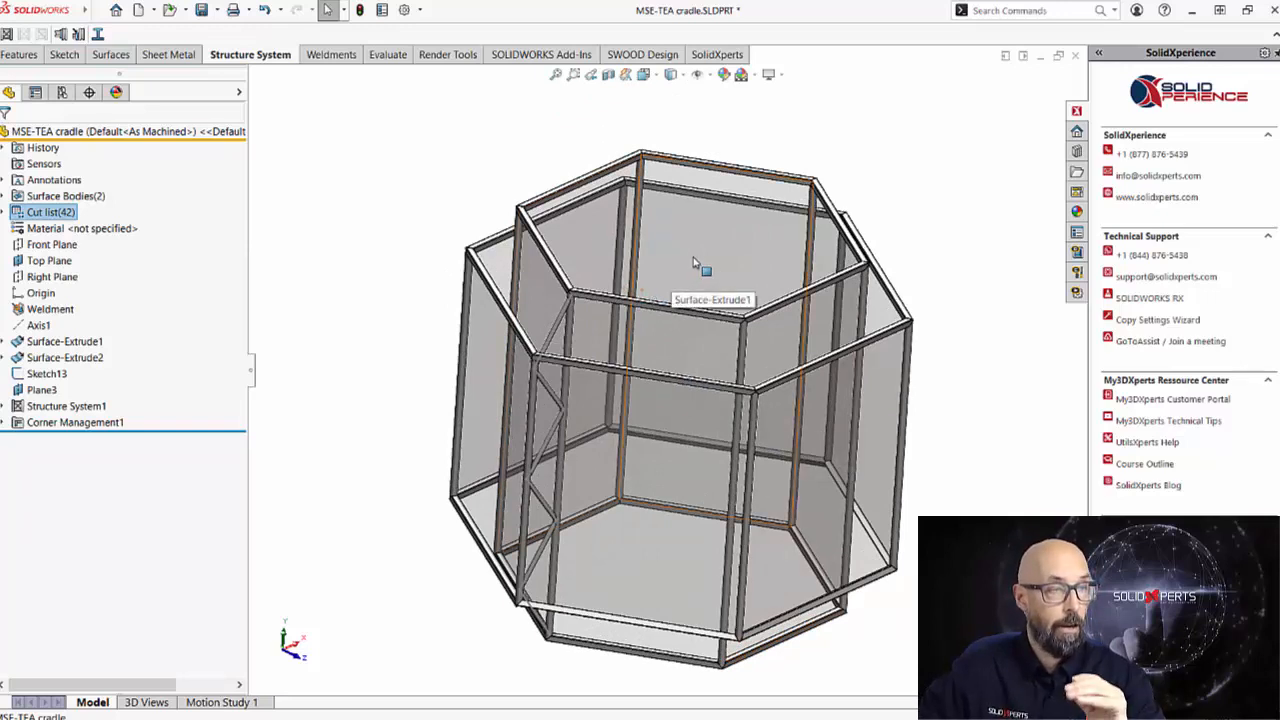